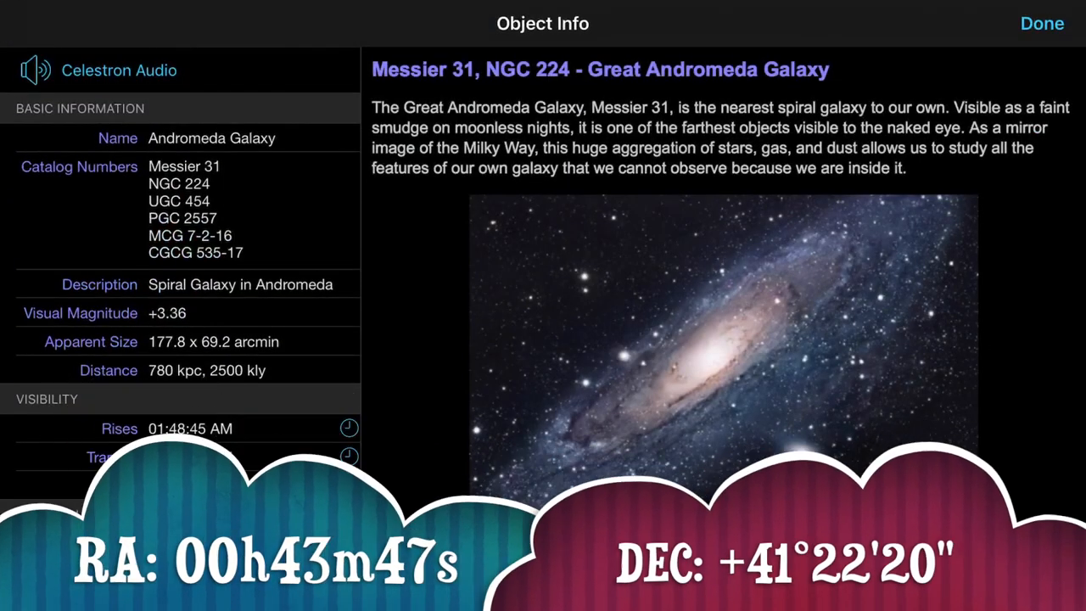
- Scroll the Andromeda Galaxy object info to reveal its celestial coordinates, RA 00h 43m and Dec +41° 22'
scroll(down, 3)
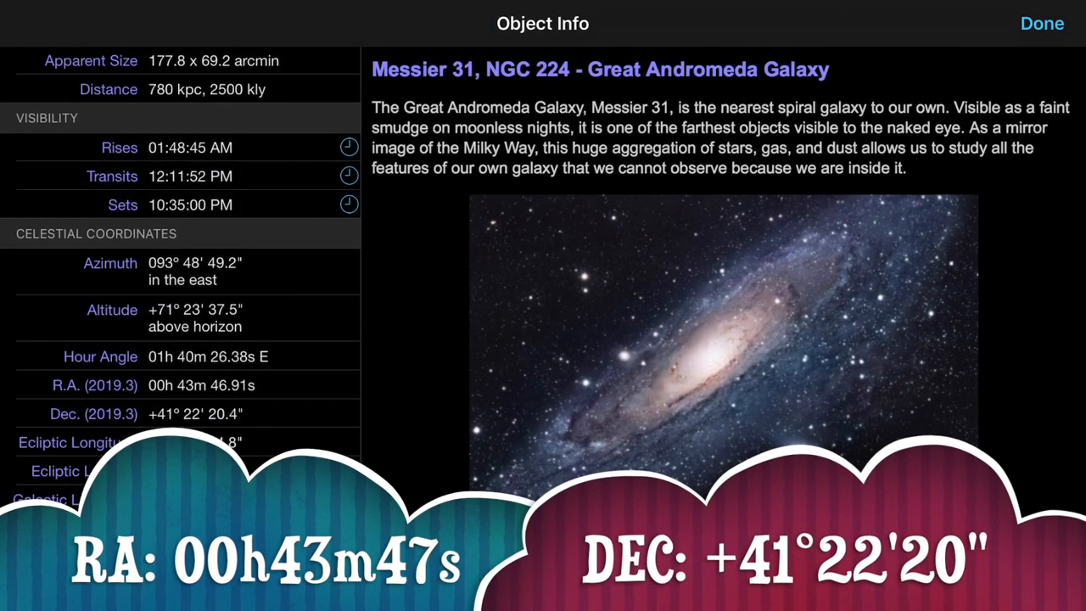
scroll(down, 3)
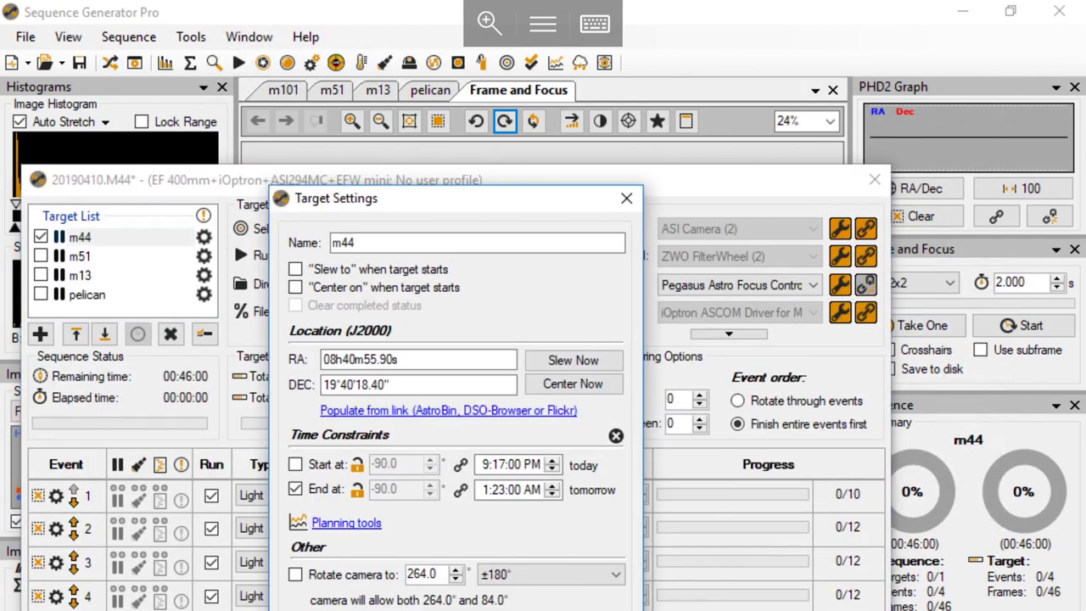
- Run Center Now on target m44 and confirm the Auto Center prompt
click(573, 384)
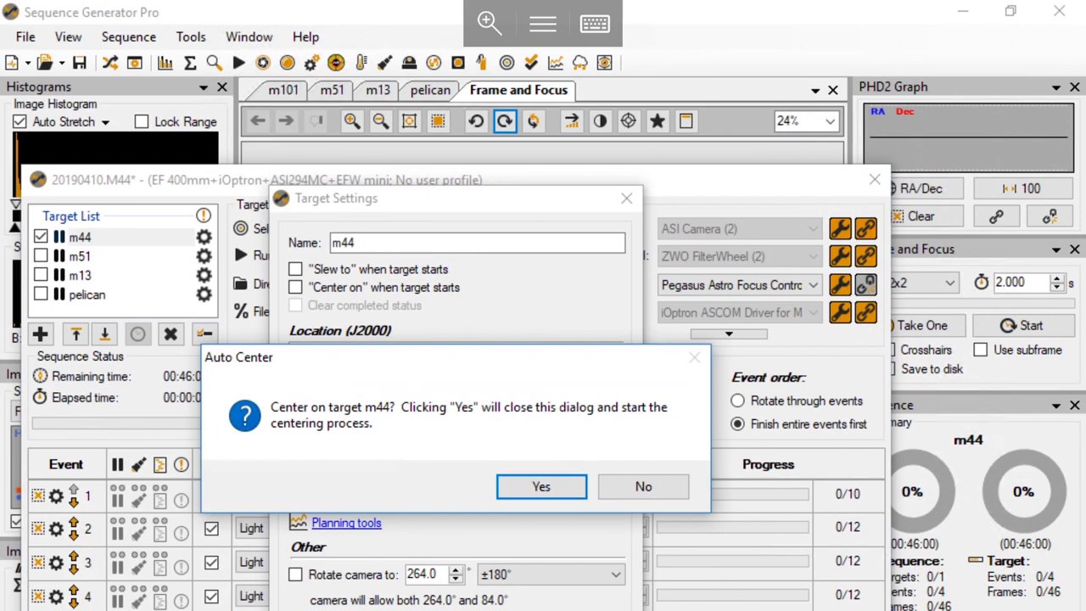
click(539, 485)
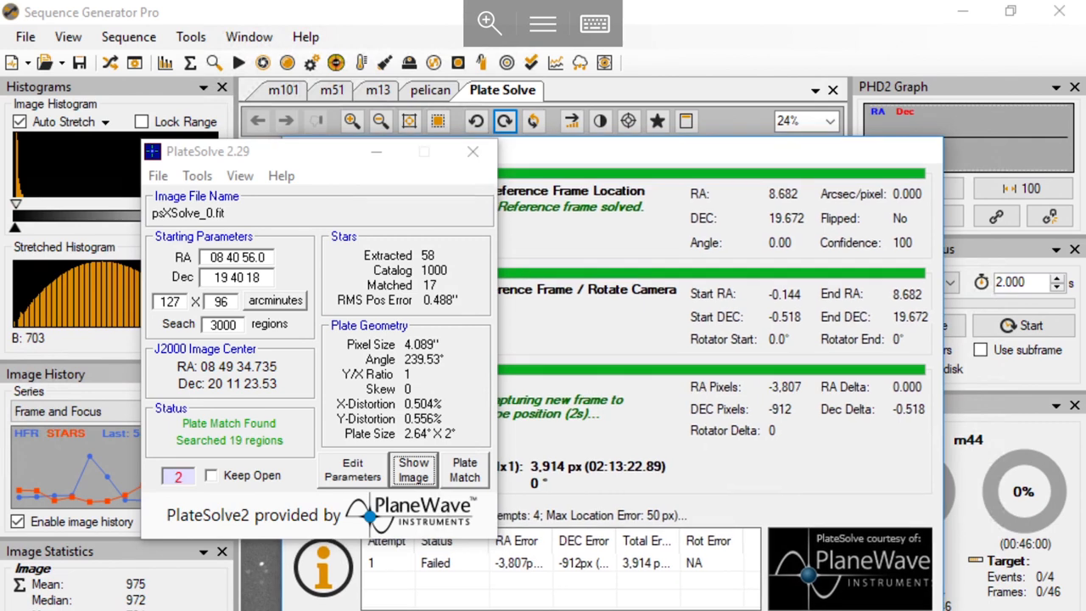
- Let PlateSolve2 solve the m44 reference frame, completing Step 1 with a 3,914 px first error
click(472, 151)
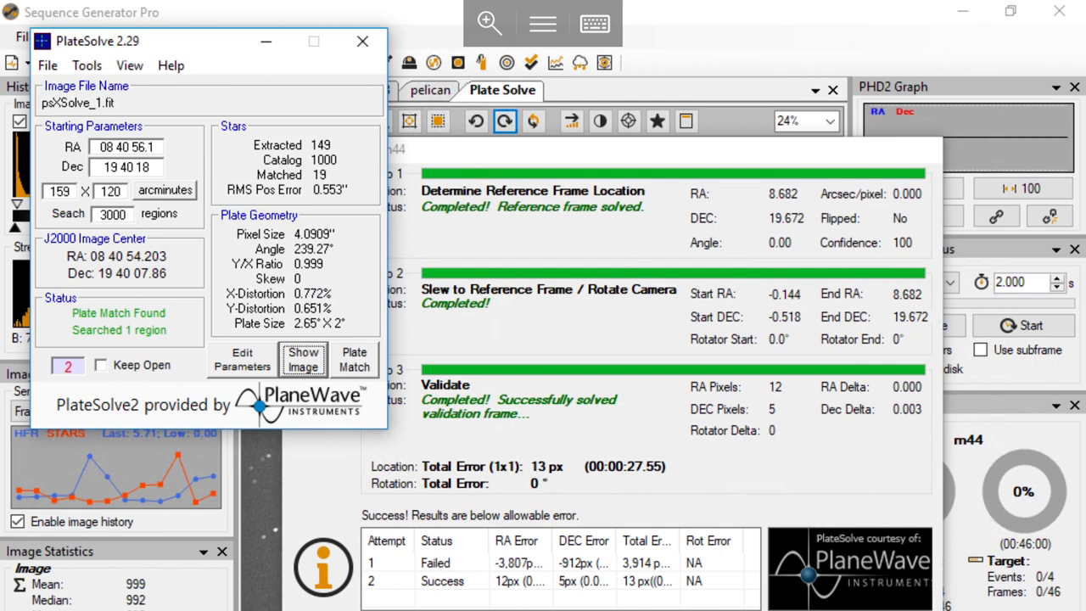
- Close the PlateSolve 2.29 window, leaving the completed m44 centering report at 13 px total error
click(363, 40)
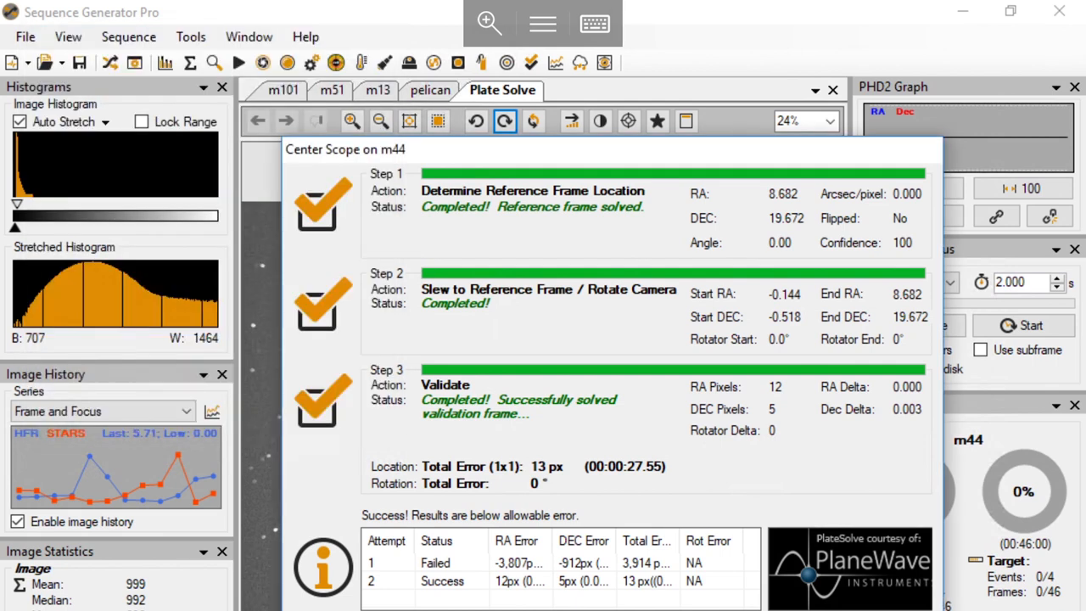